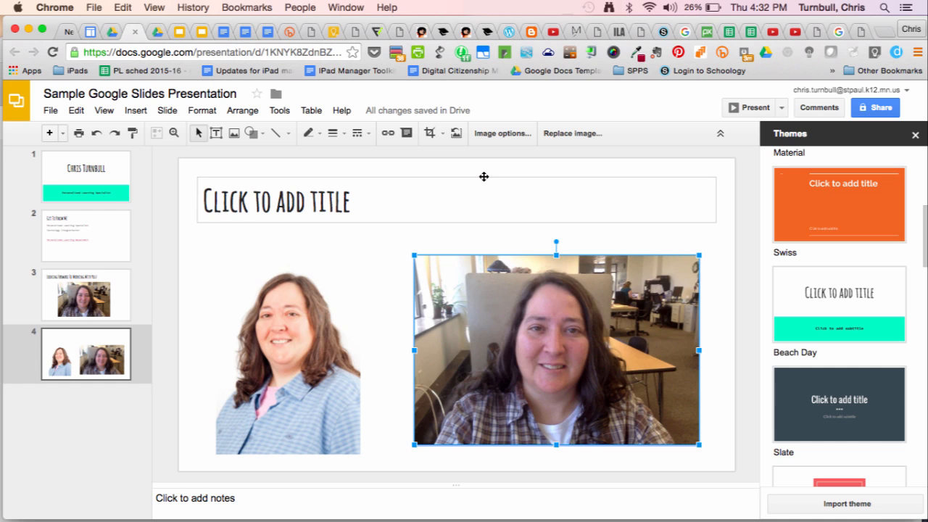
# - Select the fourth slide with the two photos in the filmstrip for deletion
pyautogui.click(85, 354)
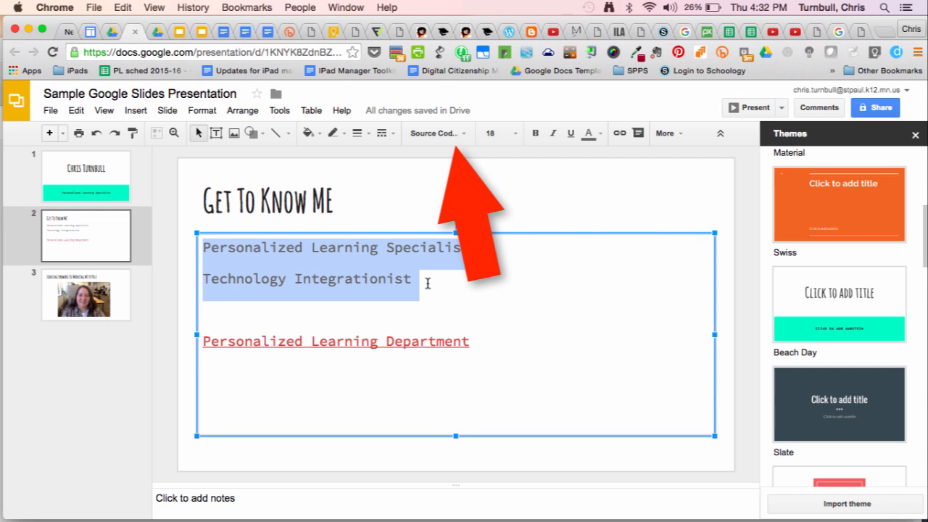
pyautogui.moveTo(435, 133)
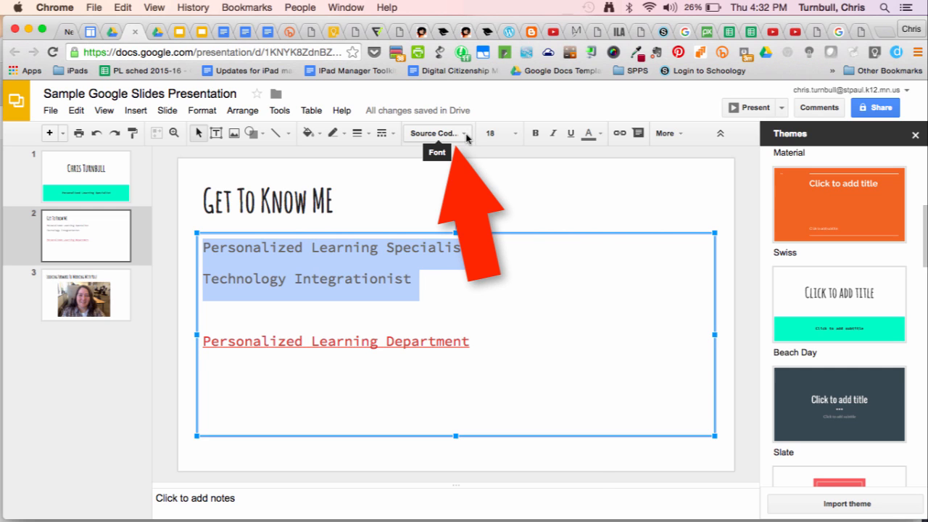
# - Apply the Atomic Age font to the two job-title lines
pyautogui.click(435, 133)
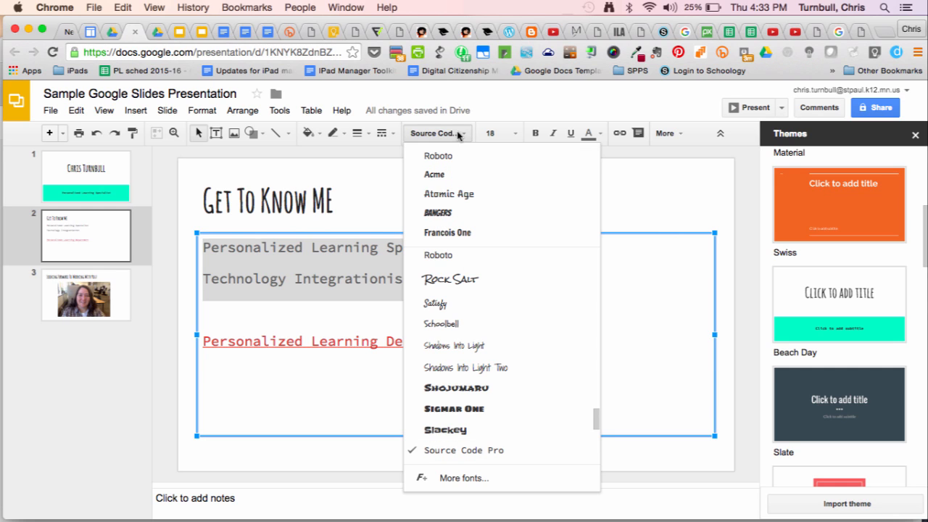
pyautogui.moveTo(458, 138)
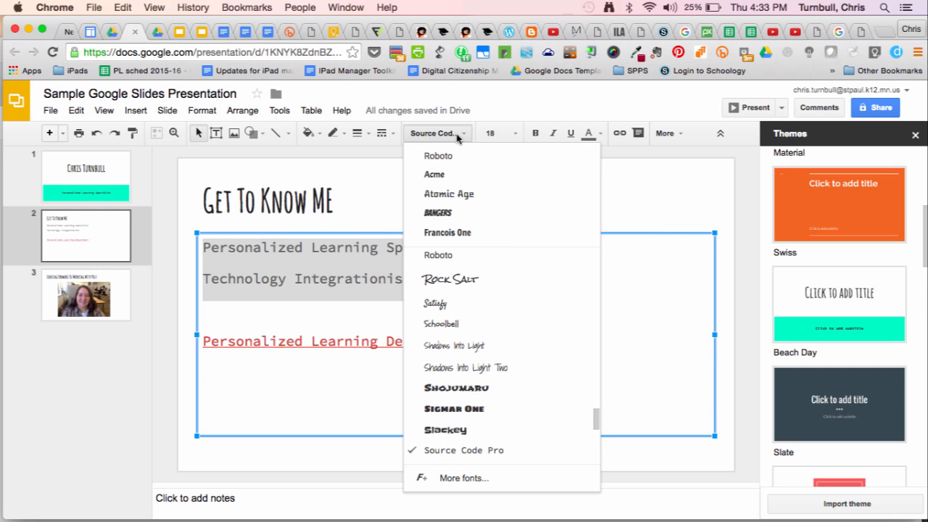
pyautogui.moveTo(449, 193)
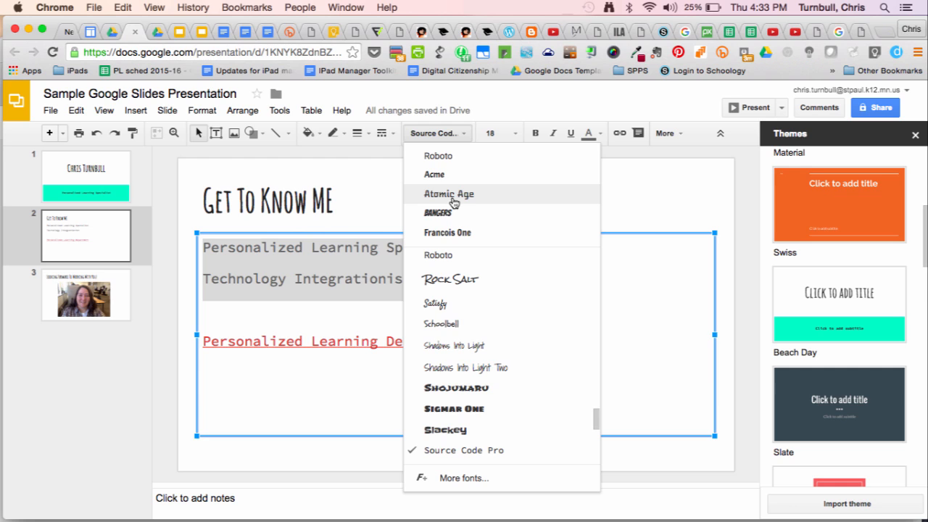
pyautogui.click(448, 194)
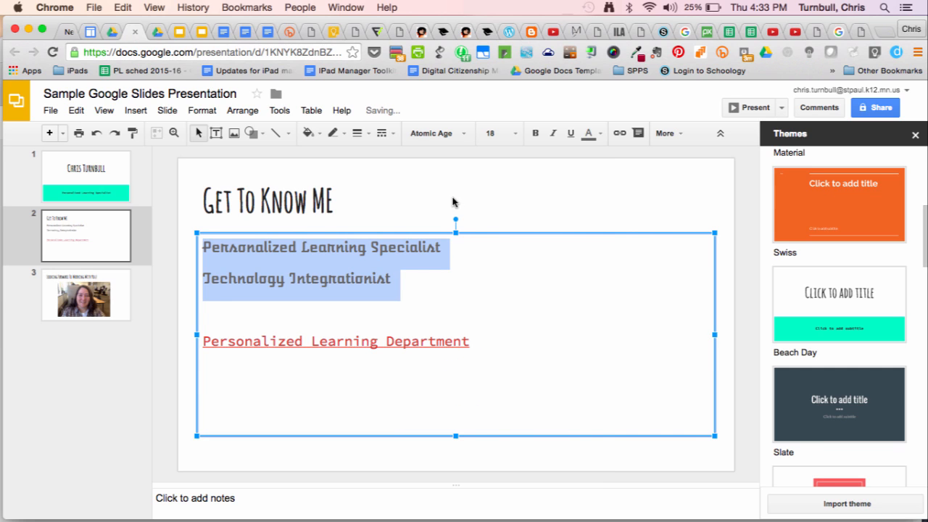
# - Check the font size list, then show the text colour palette for the two lines
pyautogui.click(515, 133)
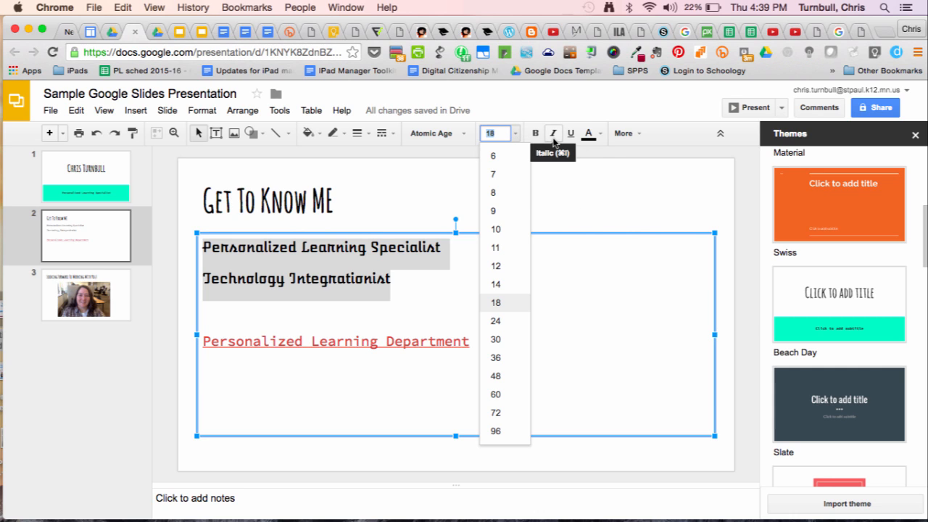
pyautogui.moveTo(572, 145)
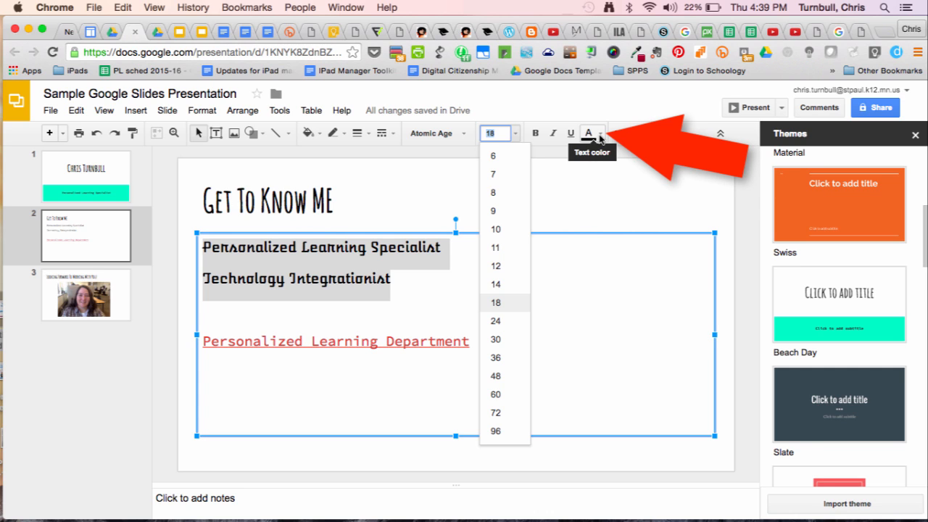
pyautogui.click(589, 132)
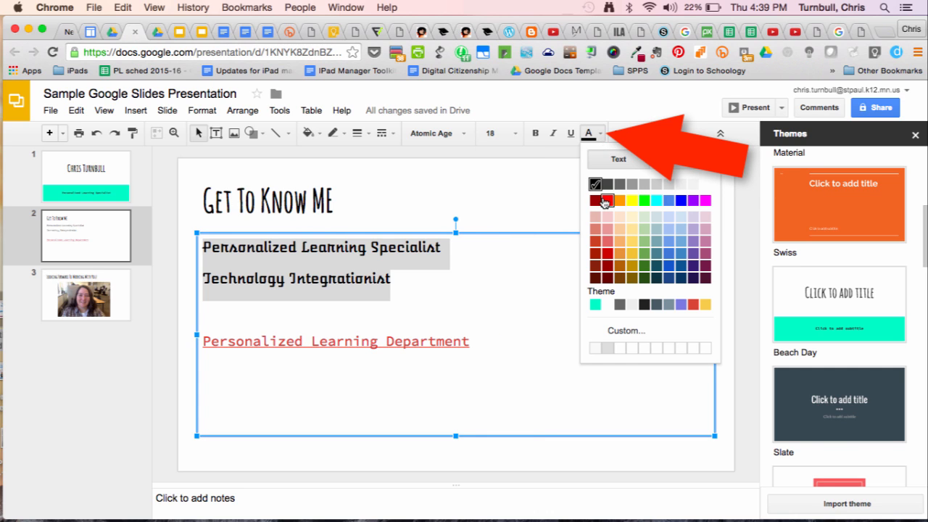